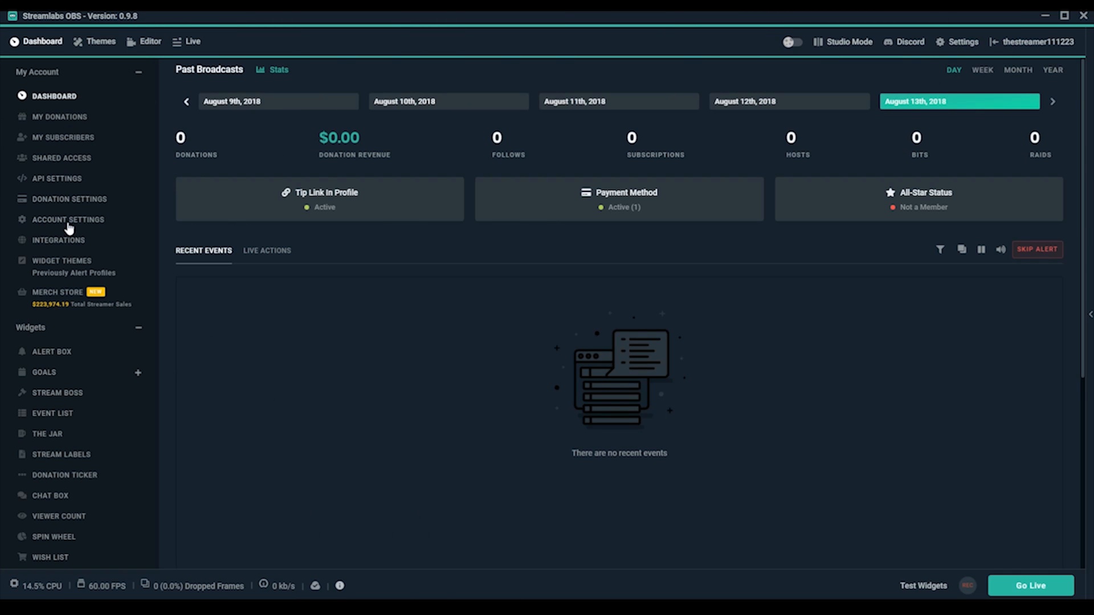
Reach the Media Share widget settings from the dashboard's Widgets sidebar
scroll(down, 3)
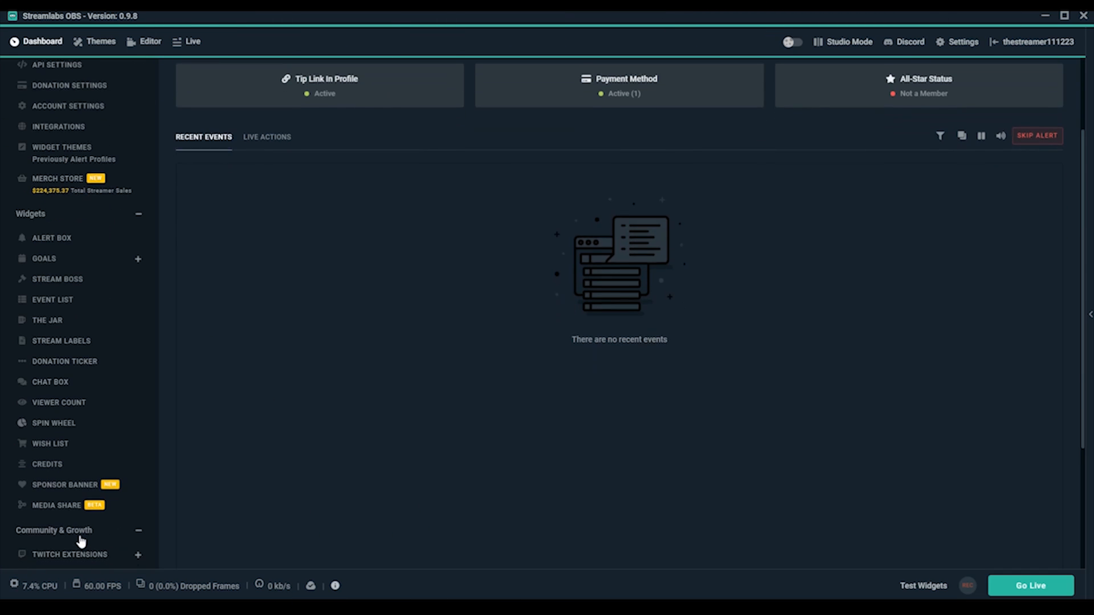
click(56, 505)
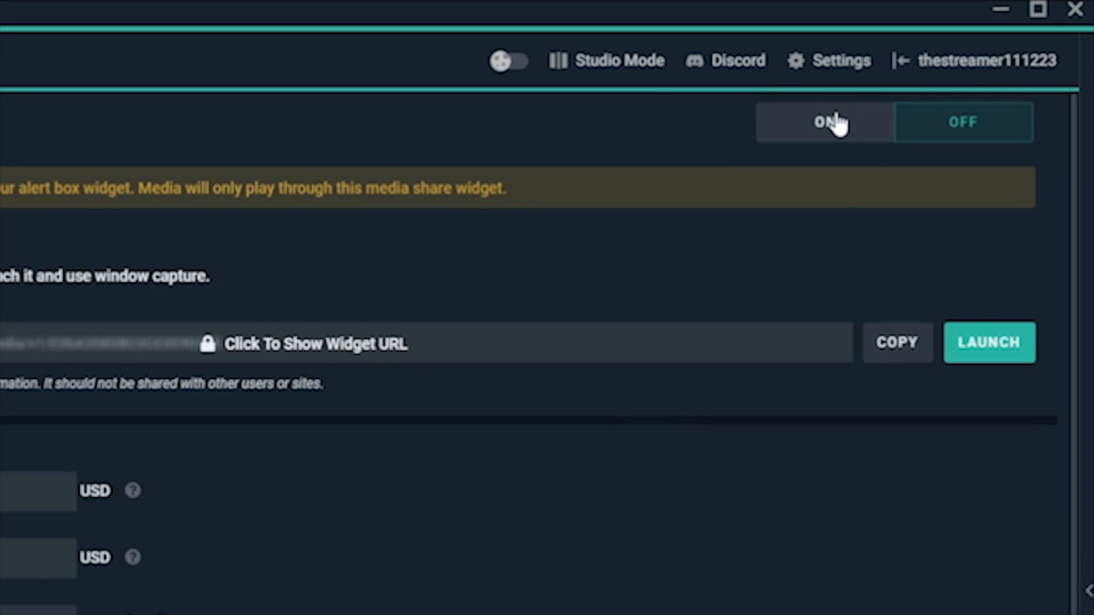
Switch Media Share ON and choose the Auto-Show Videos mode
click(824, 122)
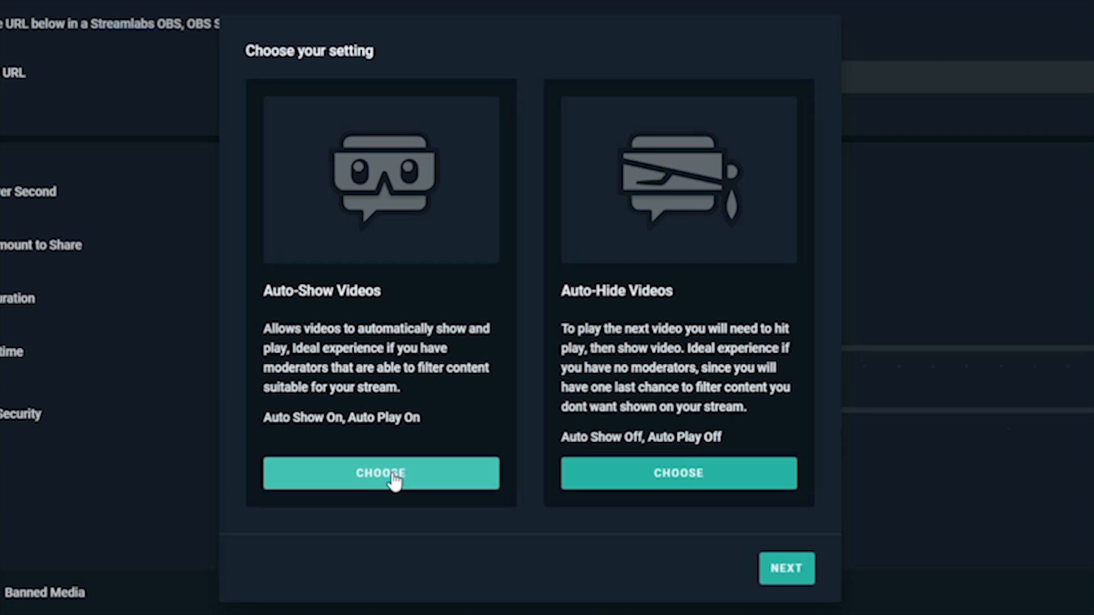
click(381, 473)
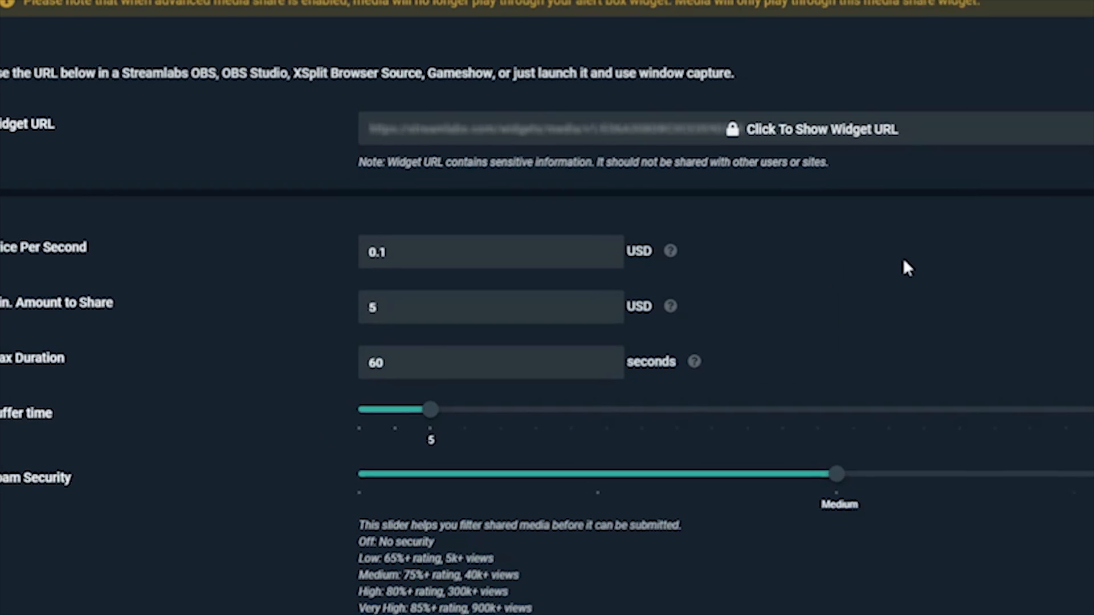
Change the Min. Amount to Share field from 5 to 10 USD
scroll(up, 3)
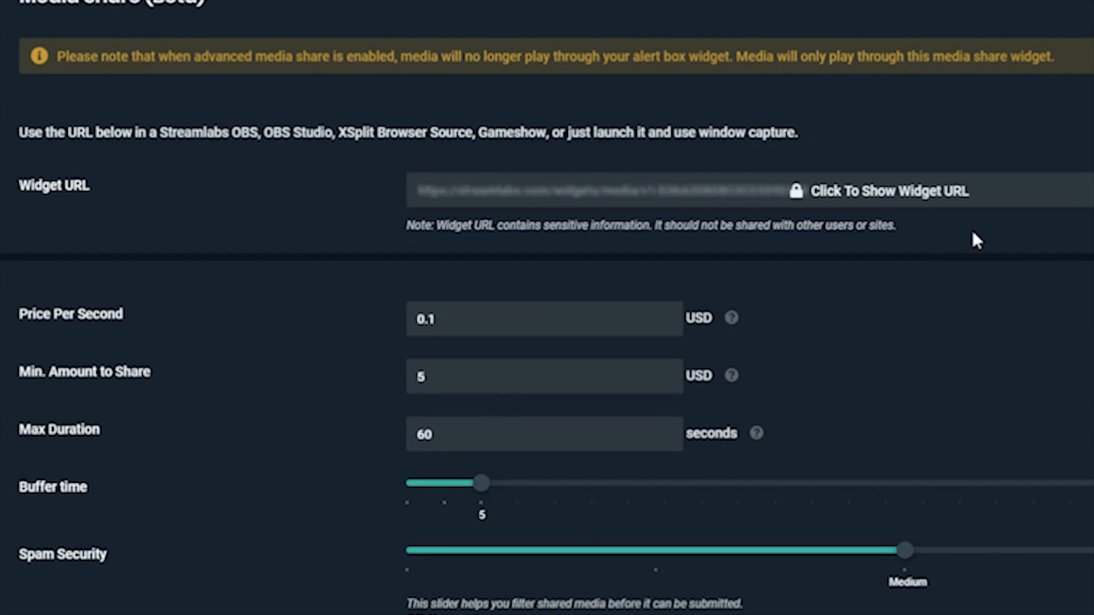
mouse_move(1077, 122)
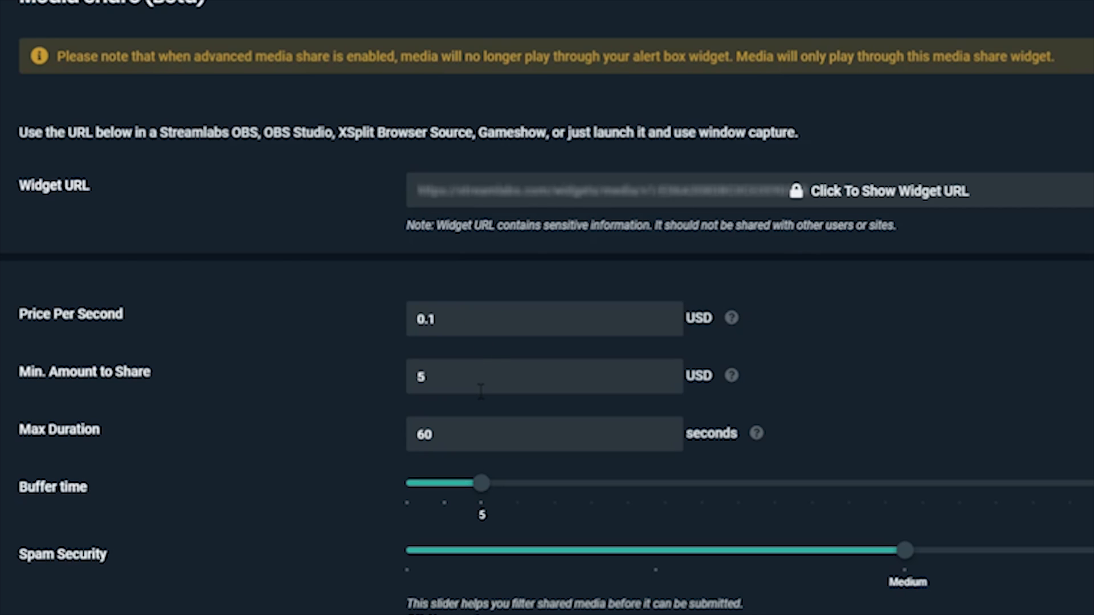
click(545, 319)
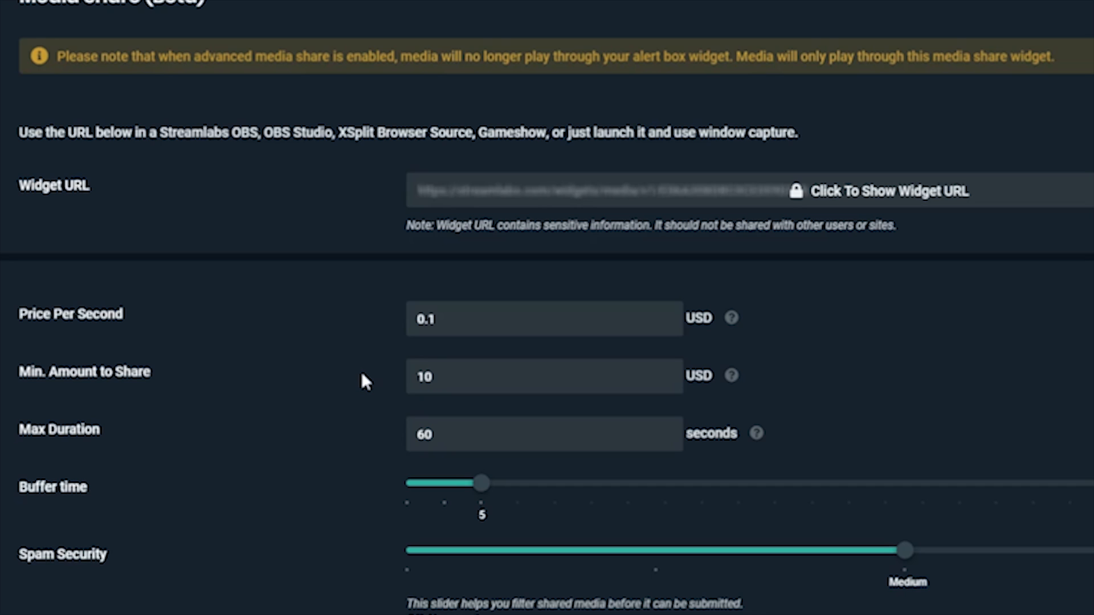
mouse_move(383, 398)
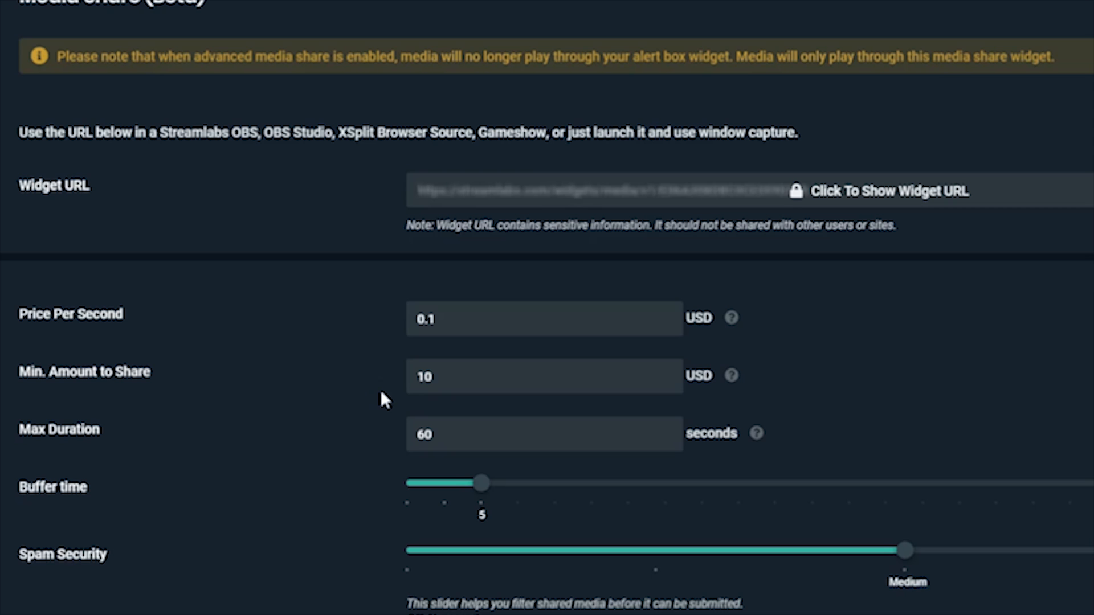
mouse_move(369, 499)
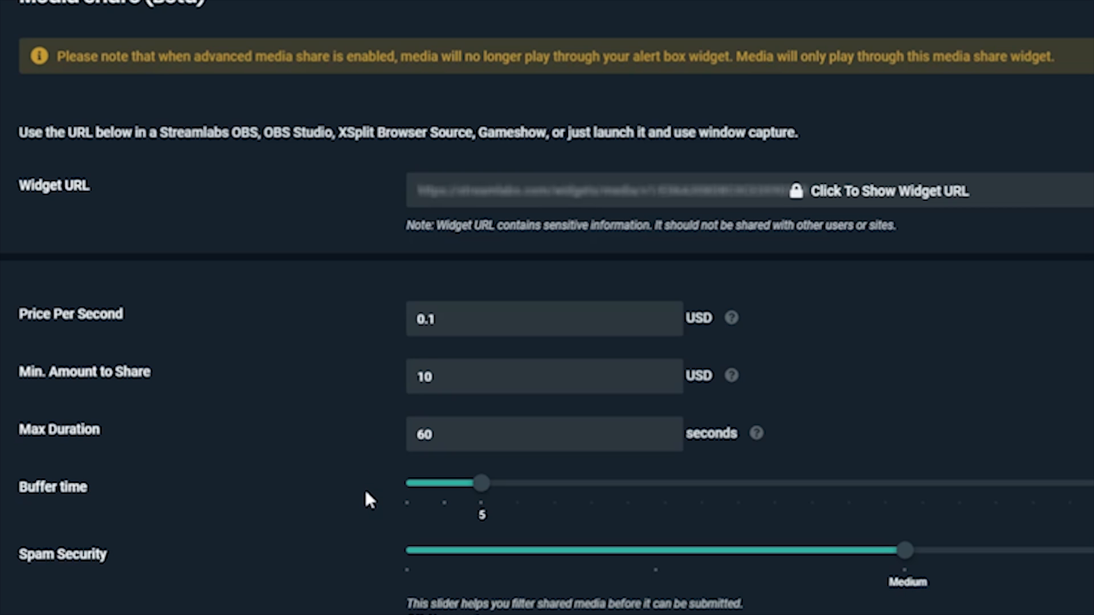
scroll(down, 3)
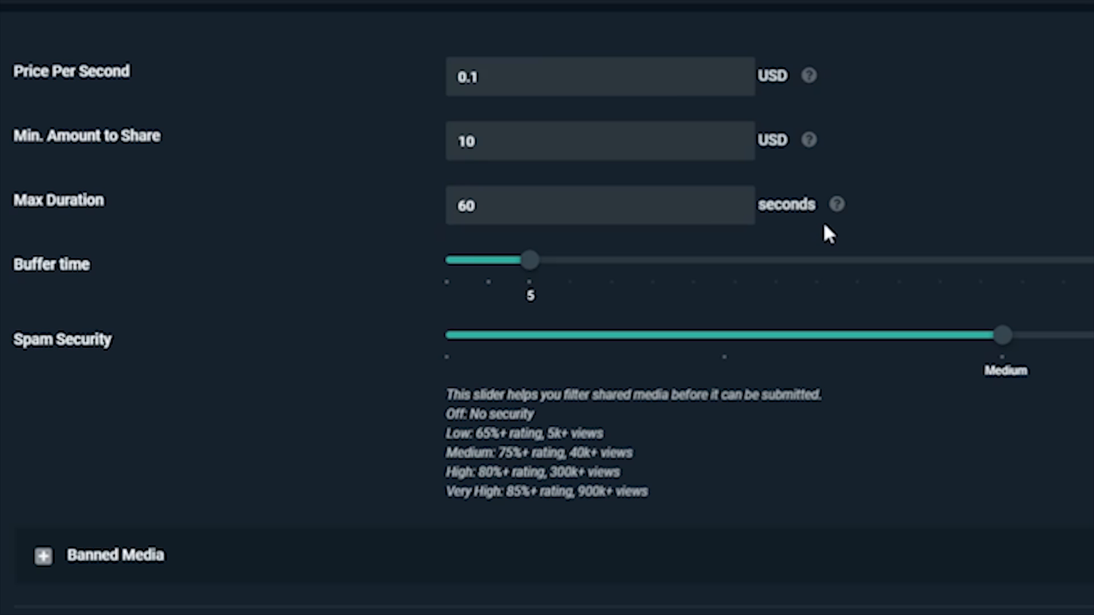
click(601, 204)
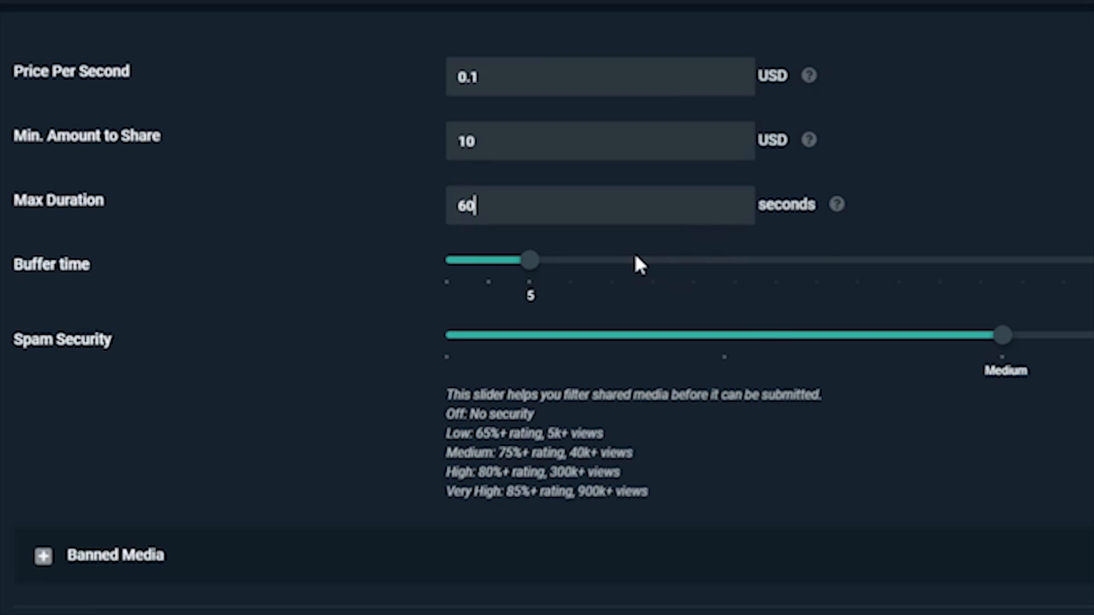
mouse_move(618, 349)
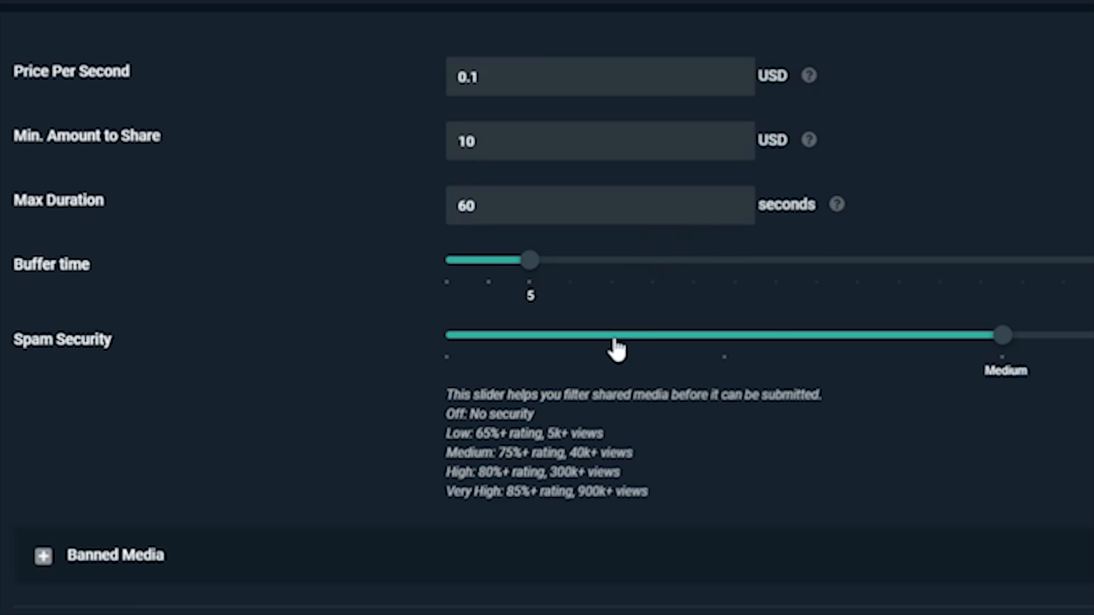
mouse_move(537, 279)
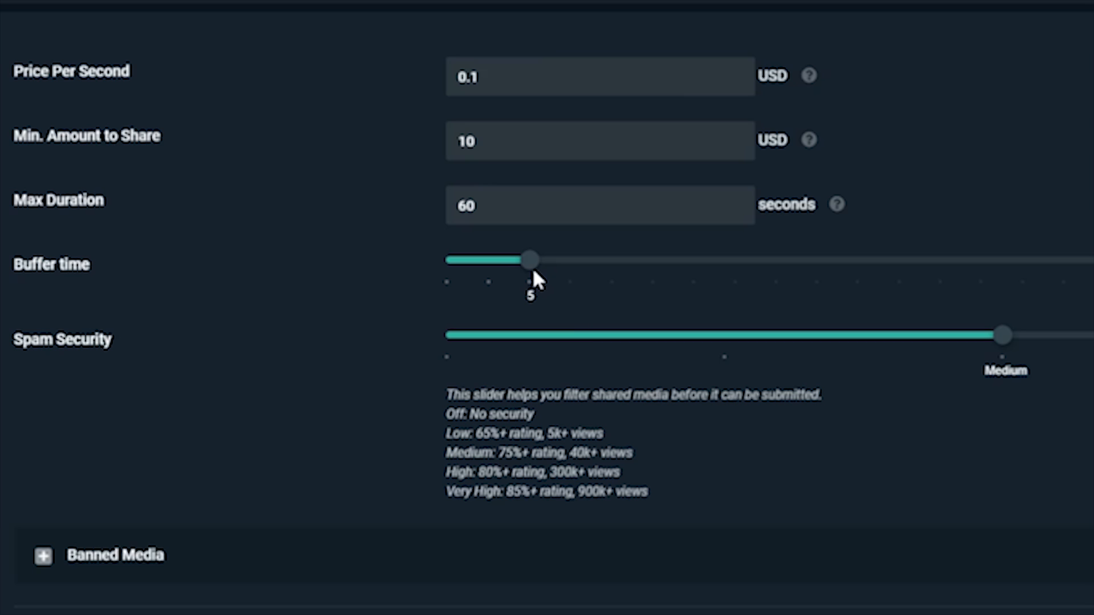
scroll(down, 3)
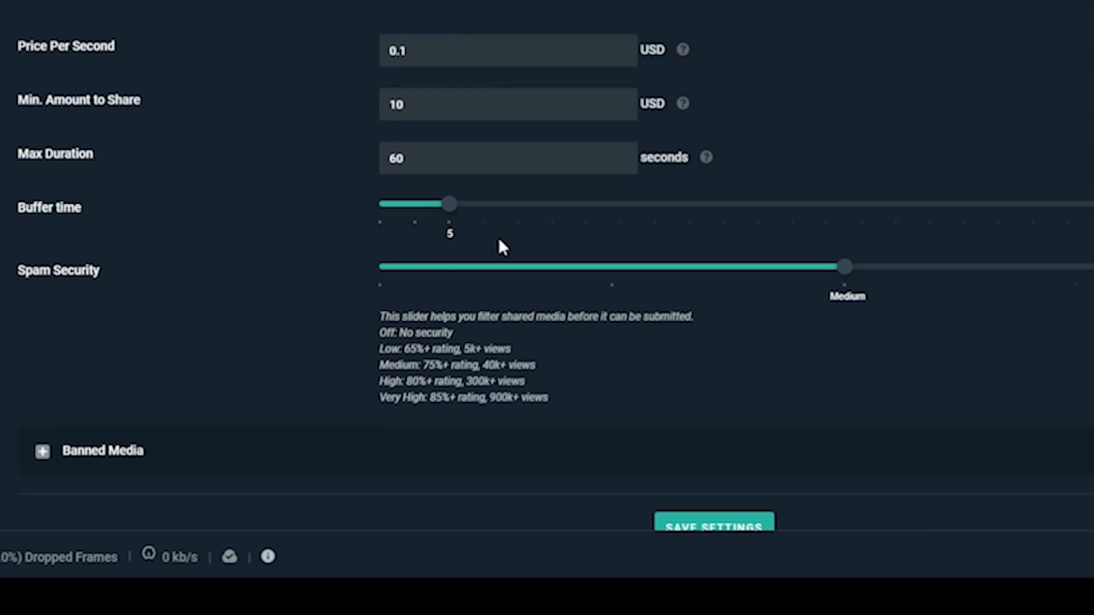
mouse_move(838, 340)
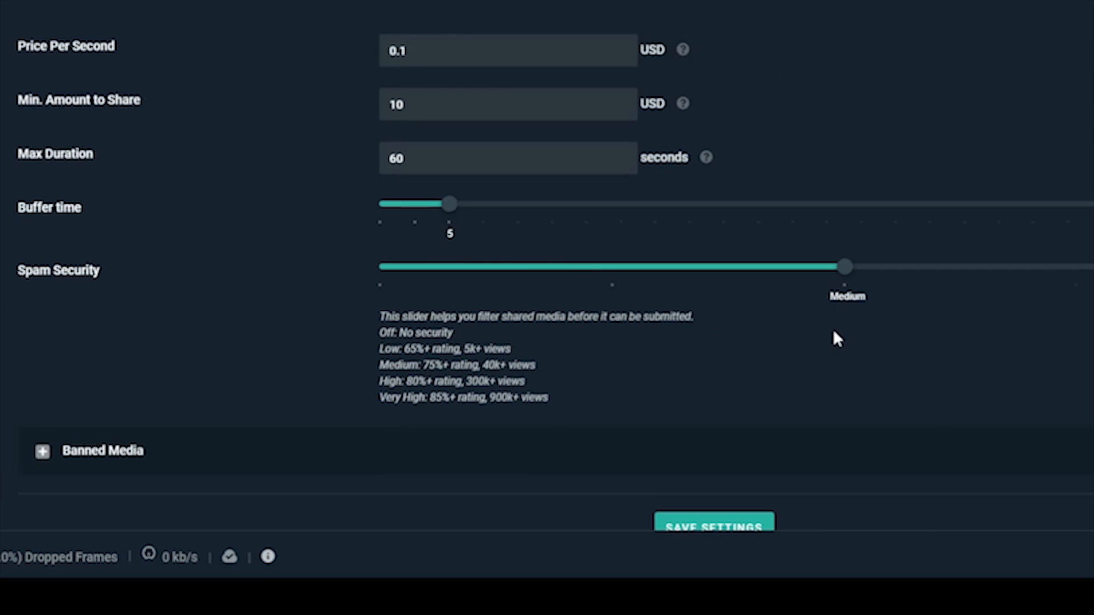
mouse_move(849, 284)
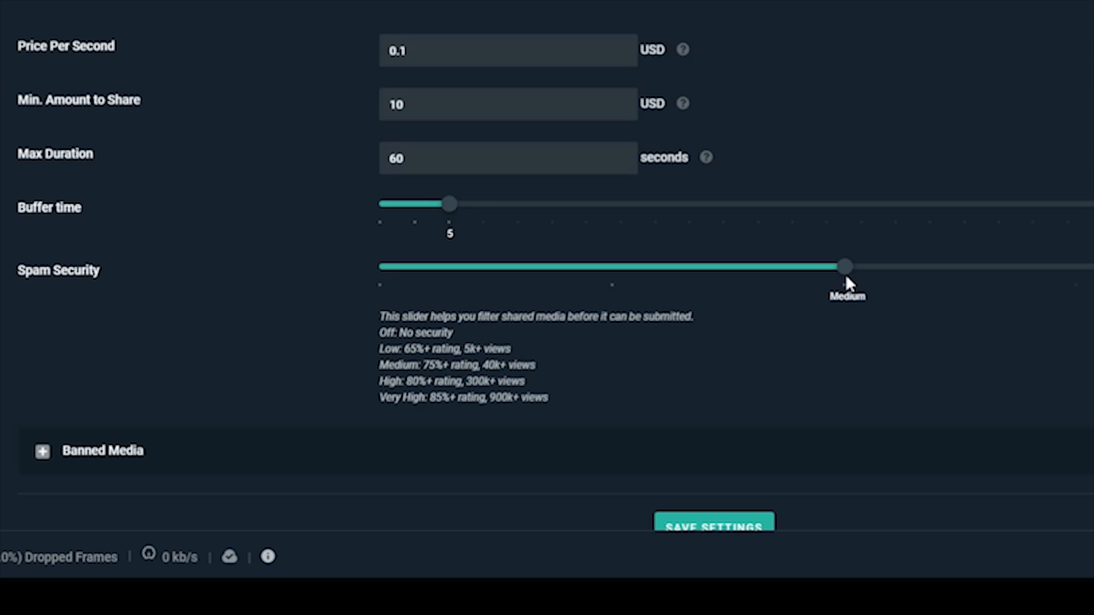
mouse_move(855, 285)
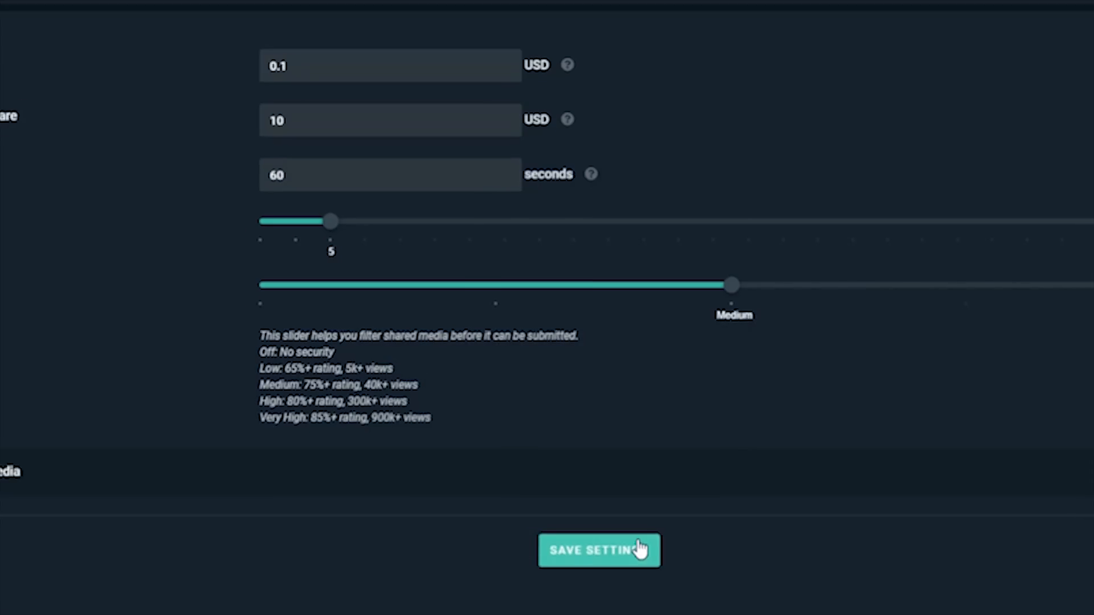
Save the Media Share settings and copy its Widget URL
click(598, 549)
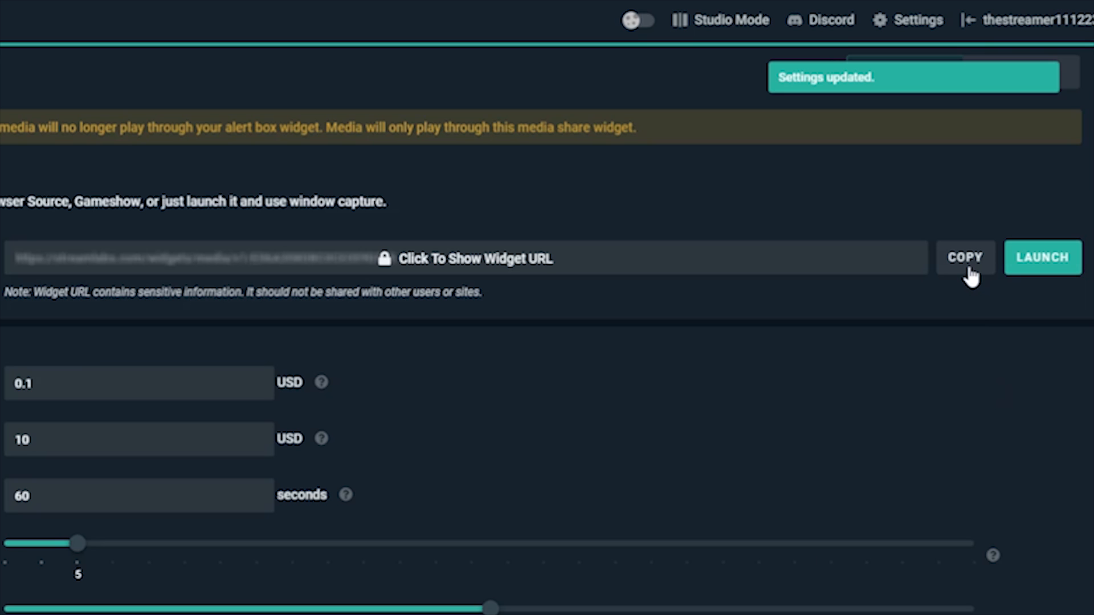
click(965, 258)
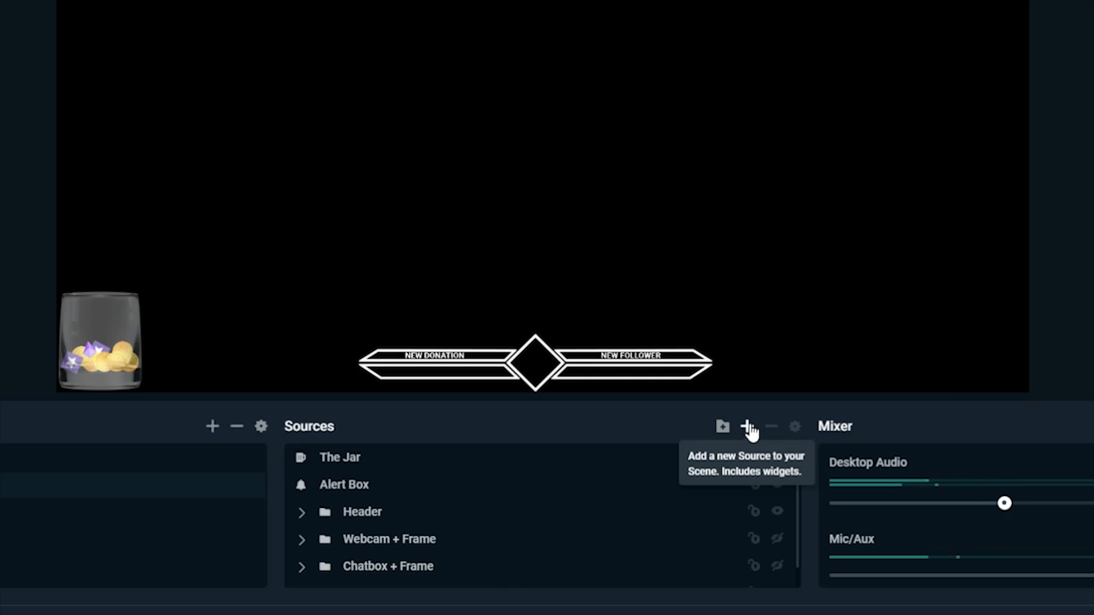
click(747, 426)
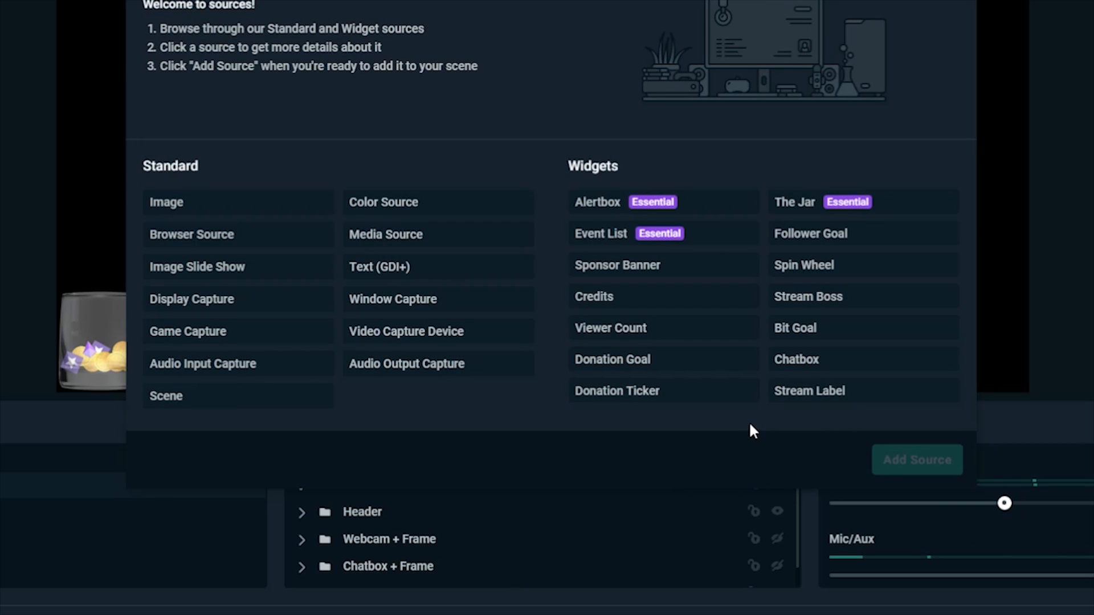
mouse_move(490, 439)
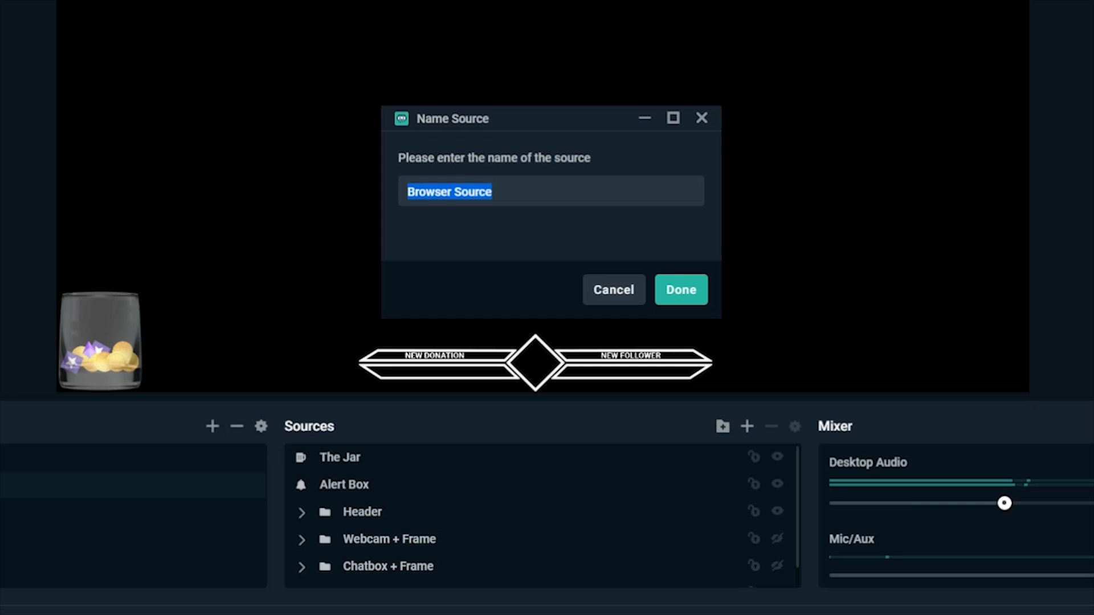
click(681, 289)
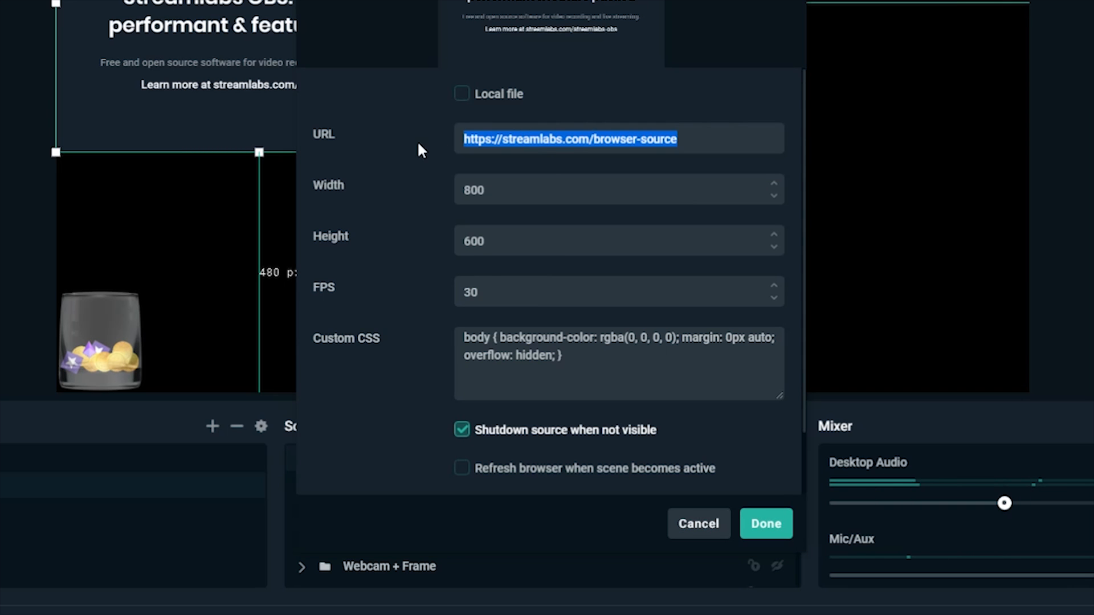
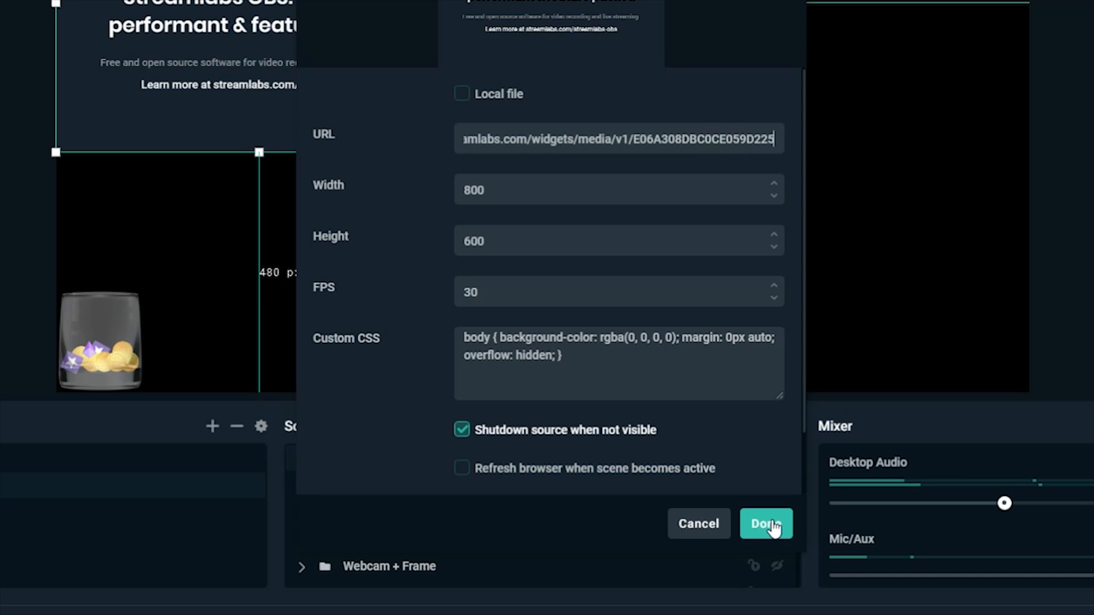
Confirm the browser source so Media Sharing joins the scene, then return to the dashboard
click(765, 523)
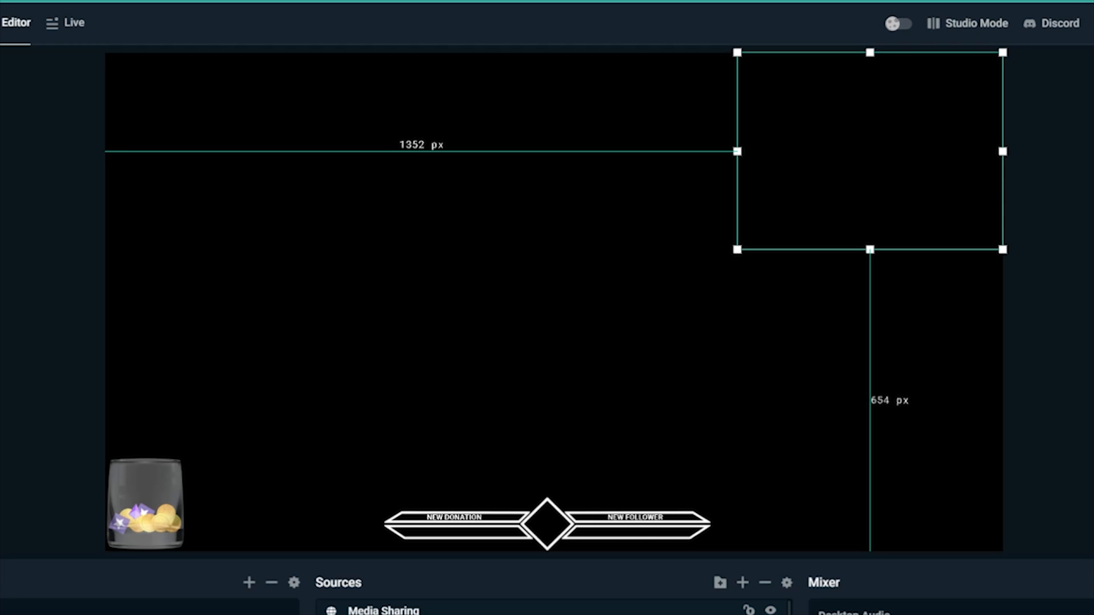
click(42, 44)
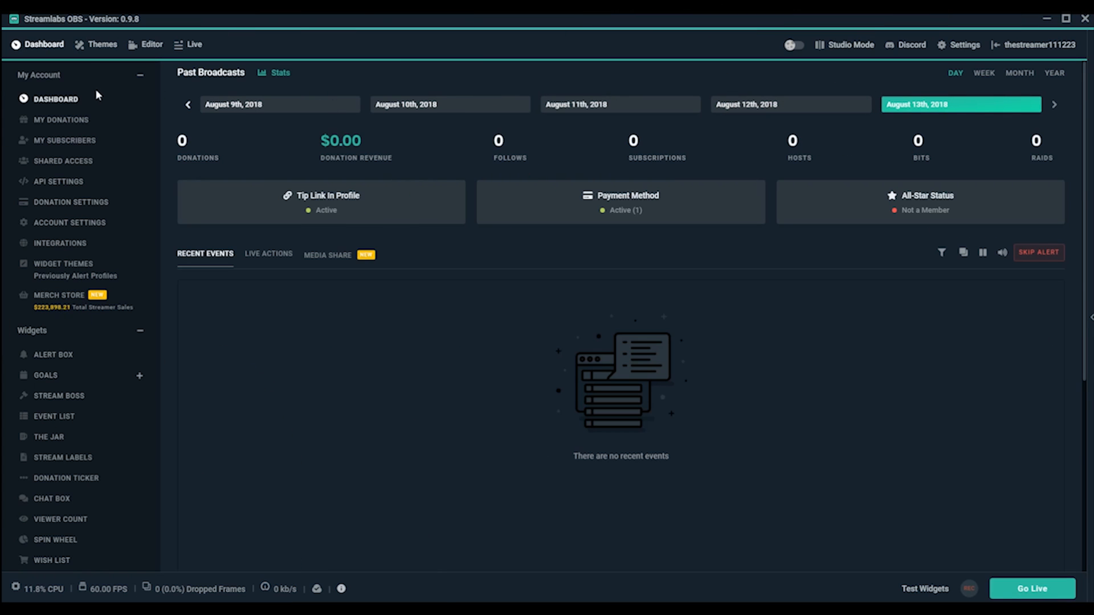
mouse_move(136, 148)
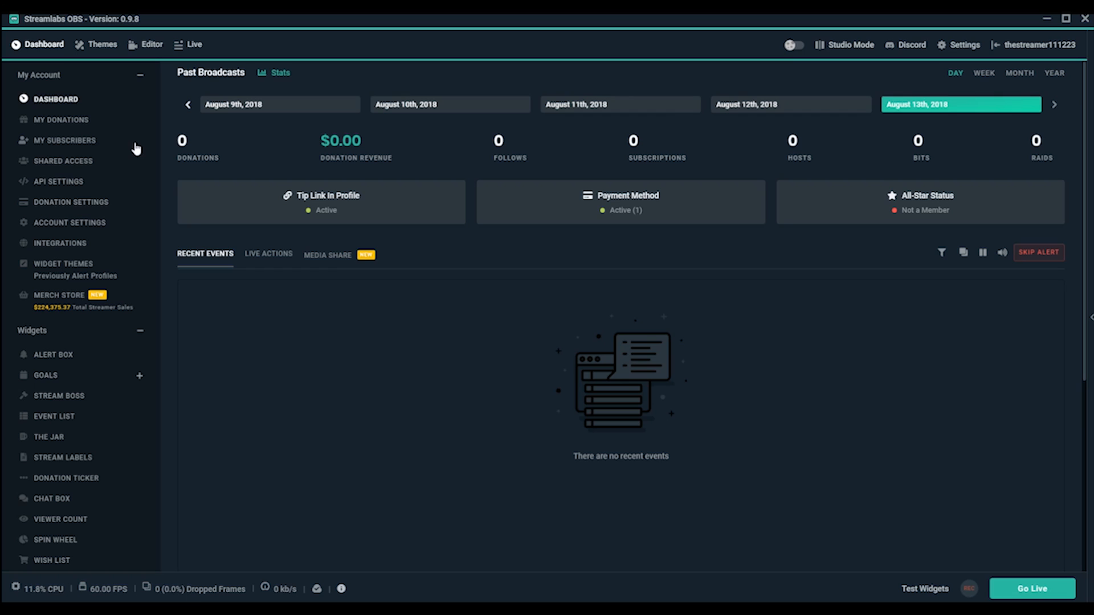
mouse_move(114, 390)
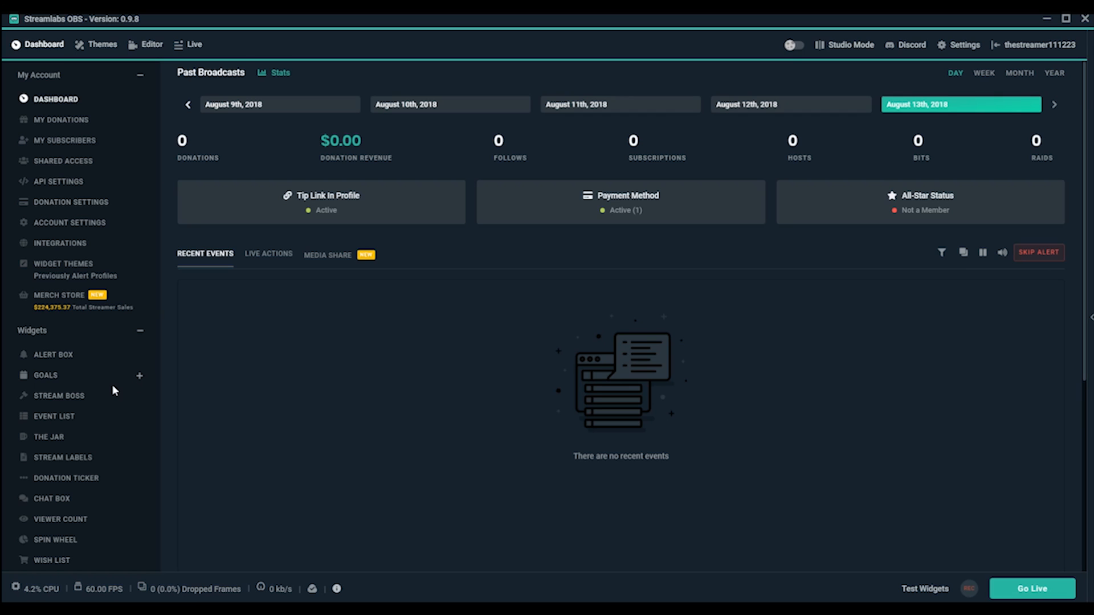
Show the Media Share queue tab under the dashboard's Past Broadcasts stats
click(327, 254)
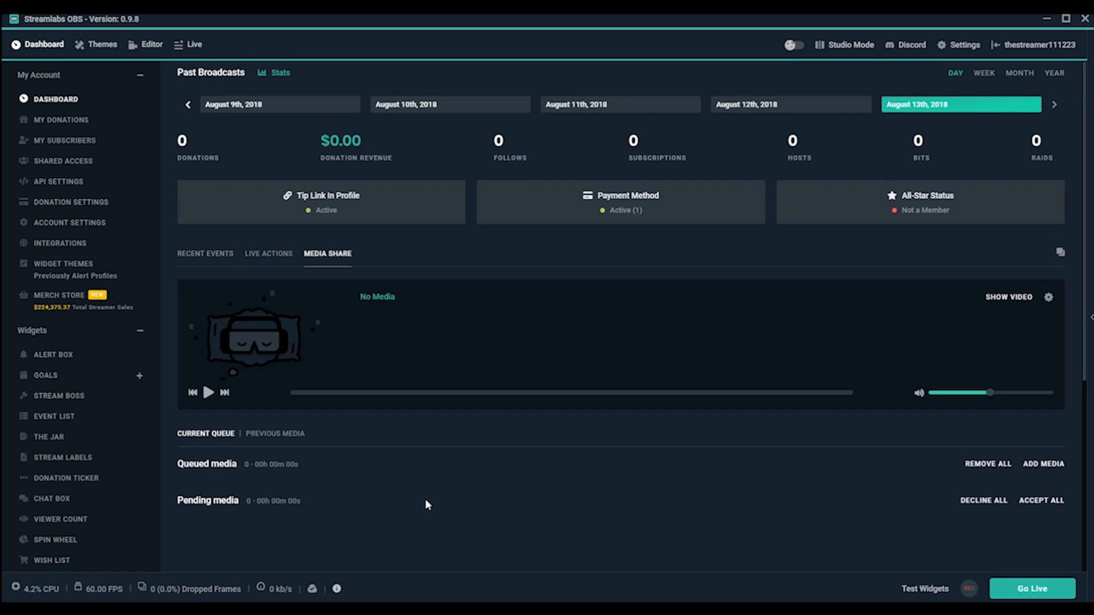
mouse_move(419, 575)
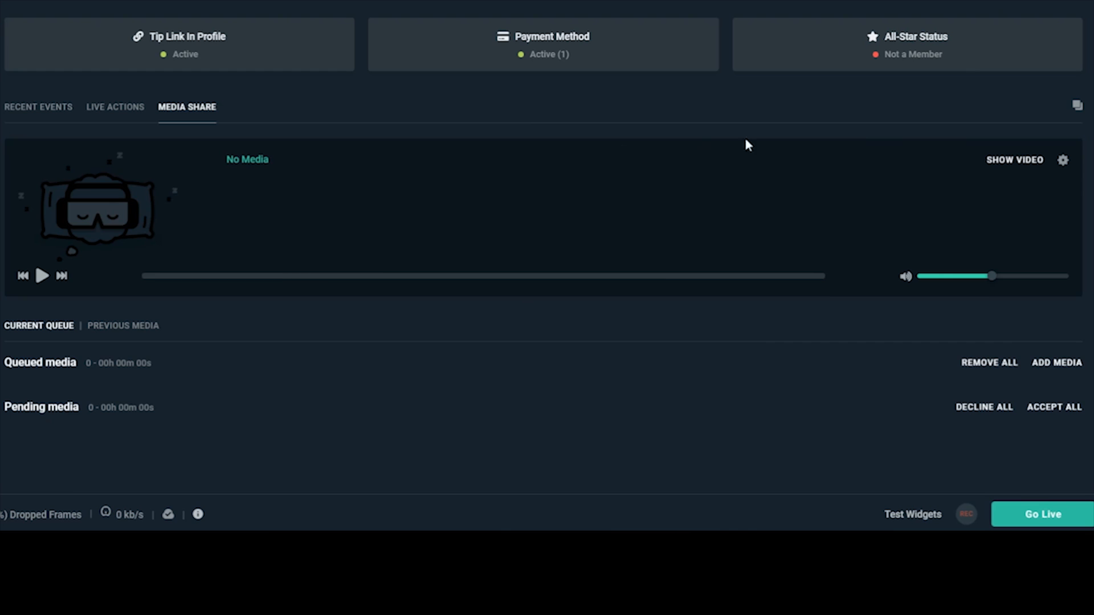
mouse_move(1040, 195)
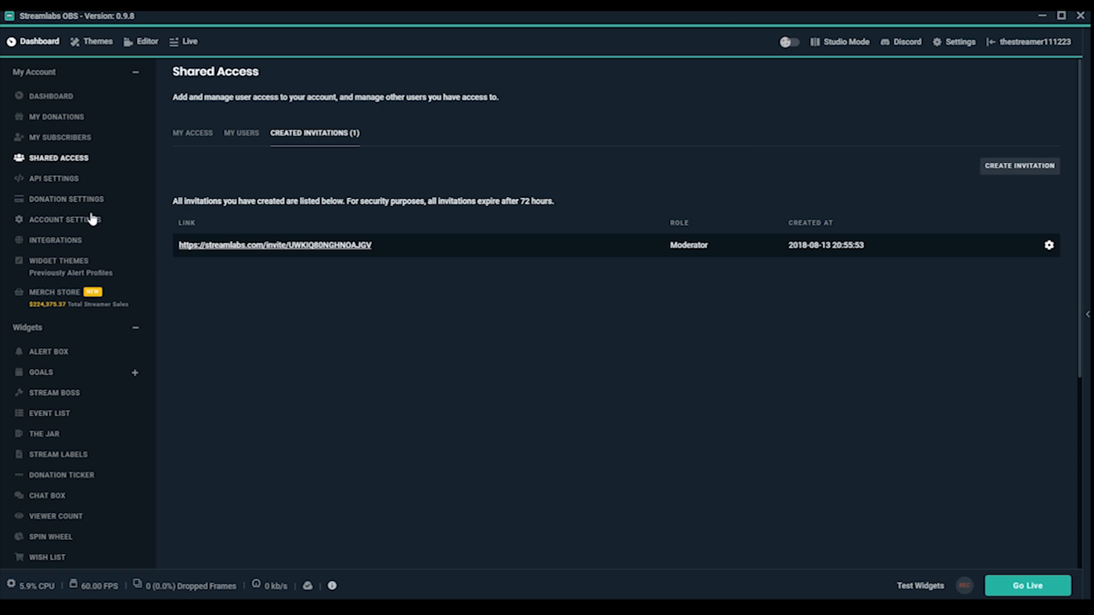
Turn the Media Share widget ON with Auto-Show Videos selected
scroll(down, 3)
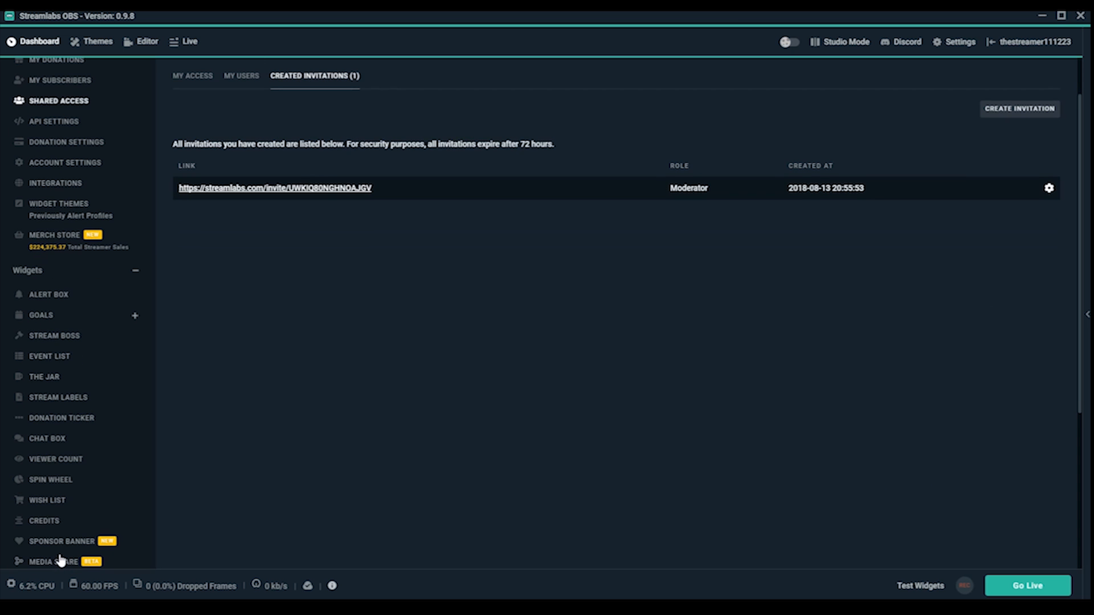
click(55, 562)
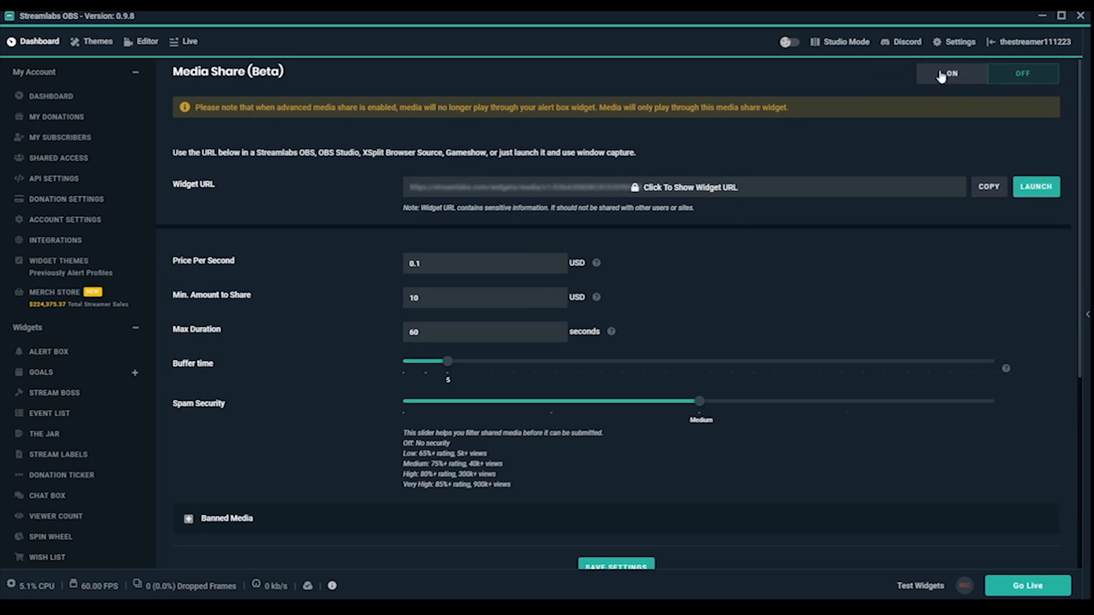
click(951, 73)
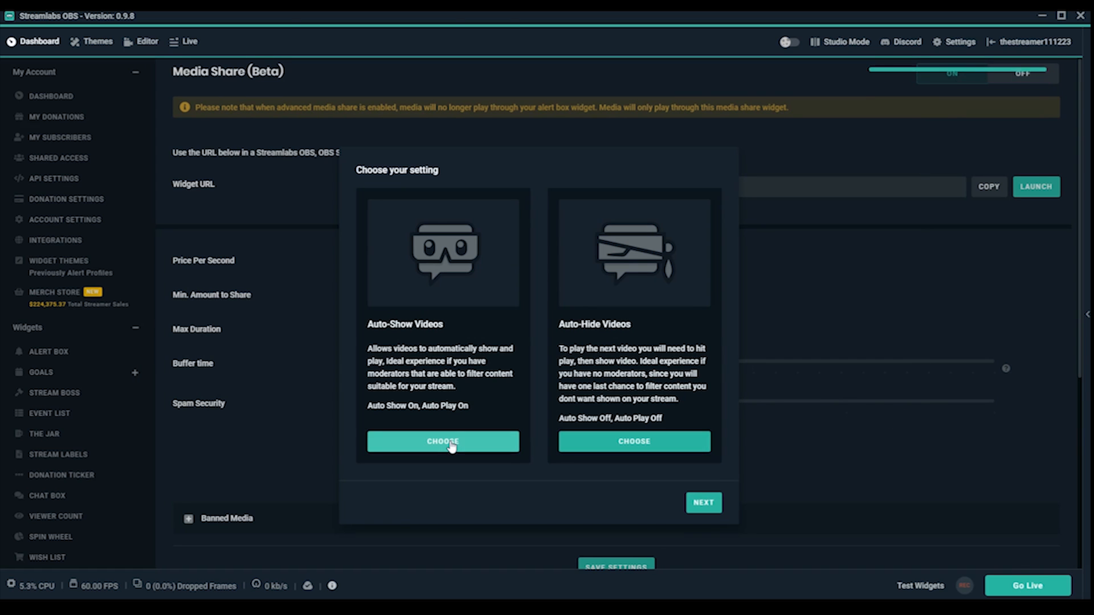
click(442, 441)
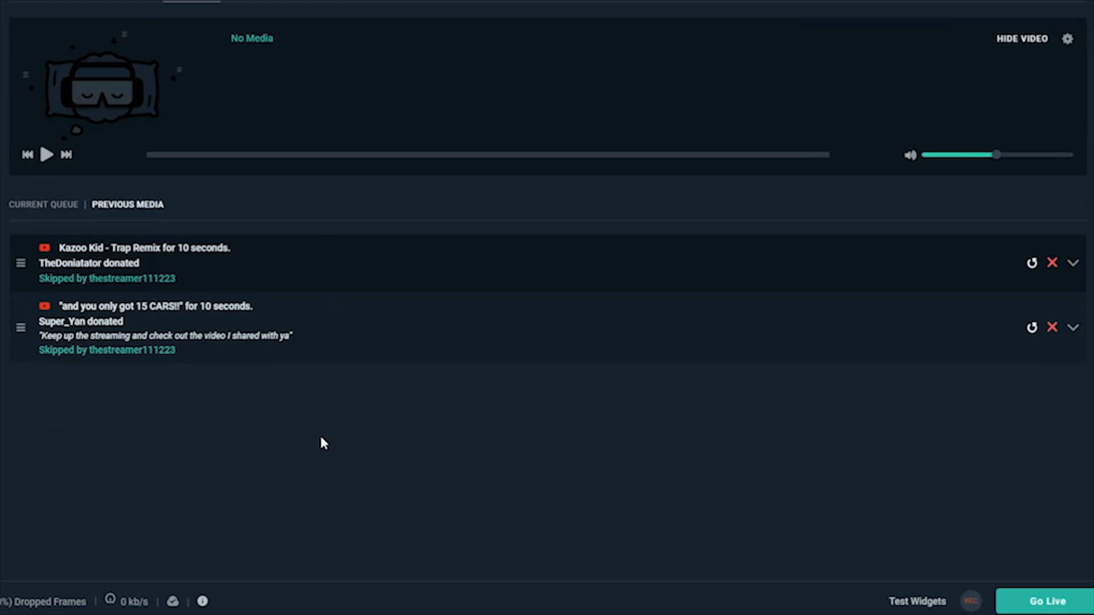
mouse_move(335, 301)
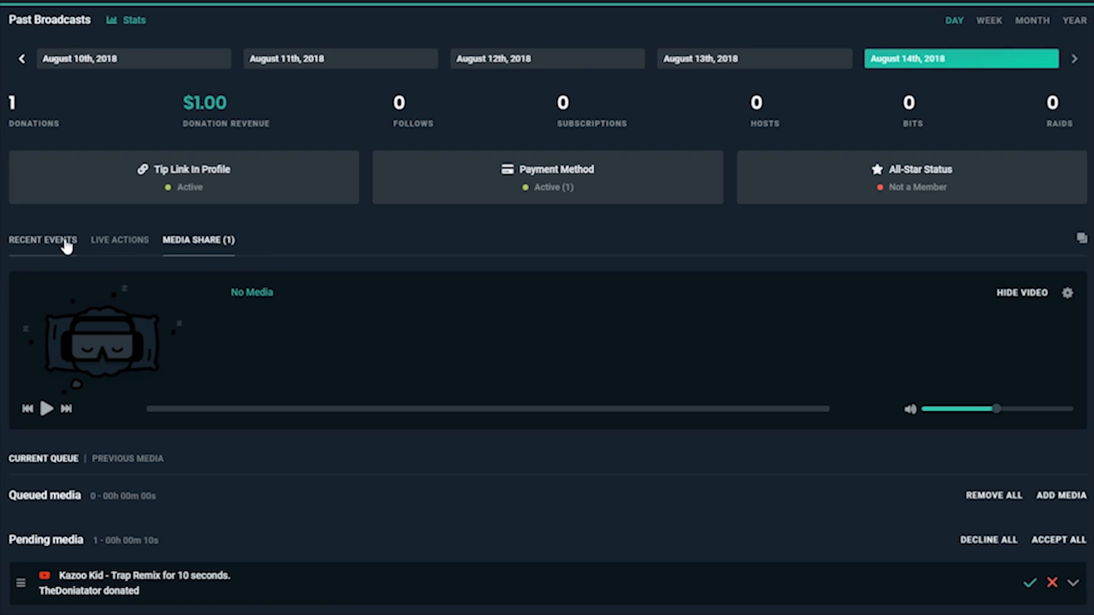
mouse_move(538, 228)
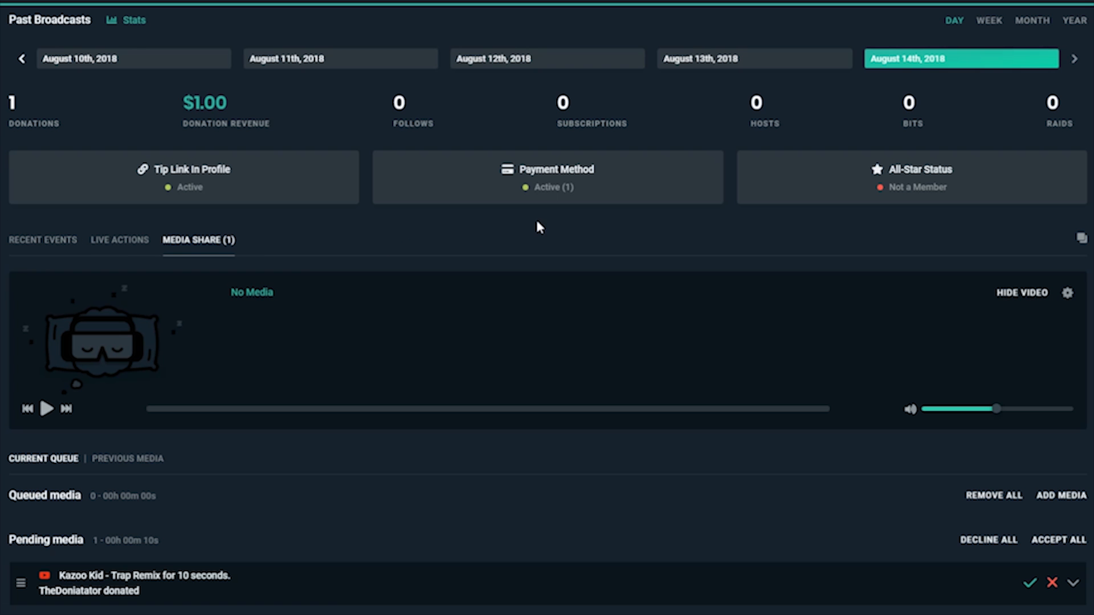
Accept the pending Kazoo Kid - Trap Remix request with the green check mark
scroll(down, 3)
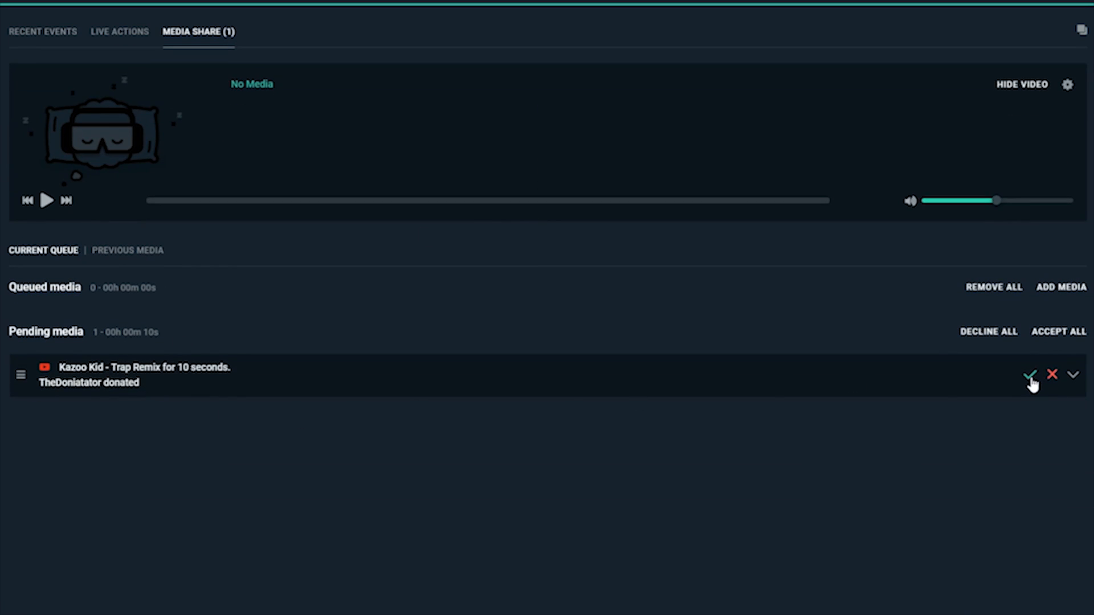
click(1032, 375)
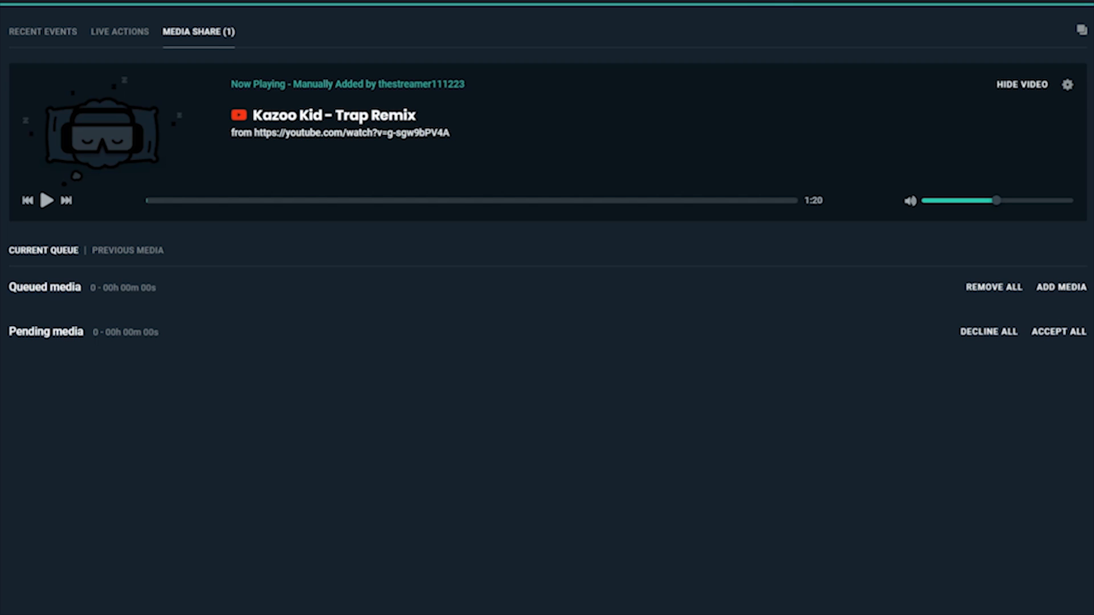
click(47, 200)
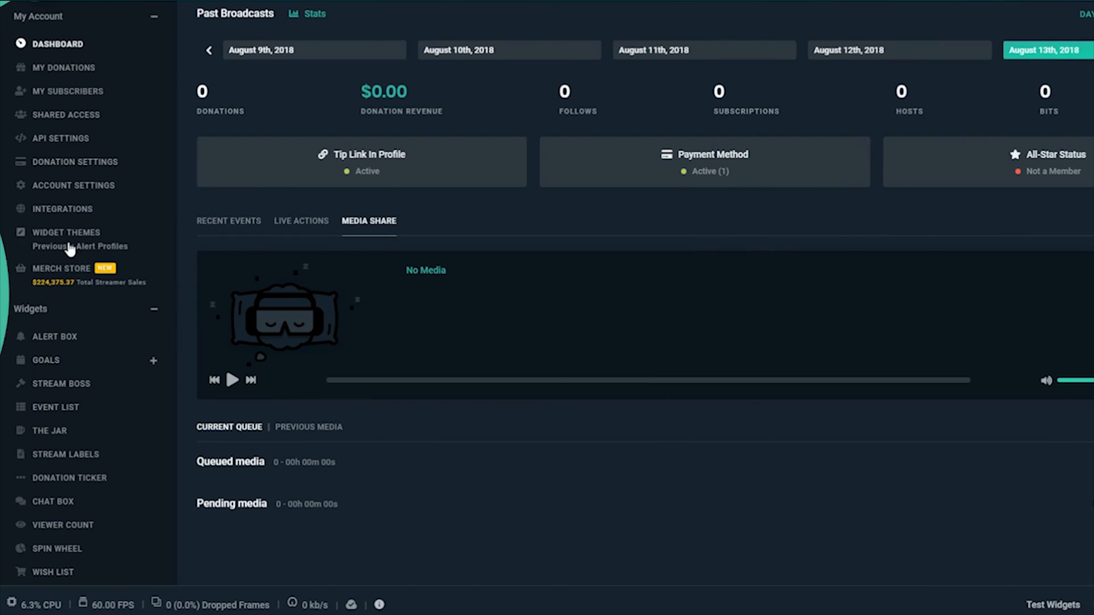
Create a Shared Access invitation link granting the Moderator role
click(66, 114)
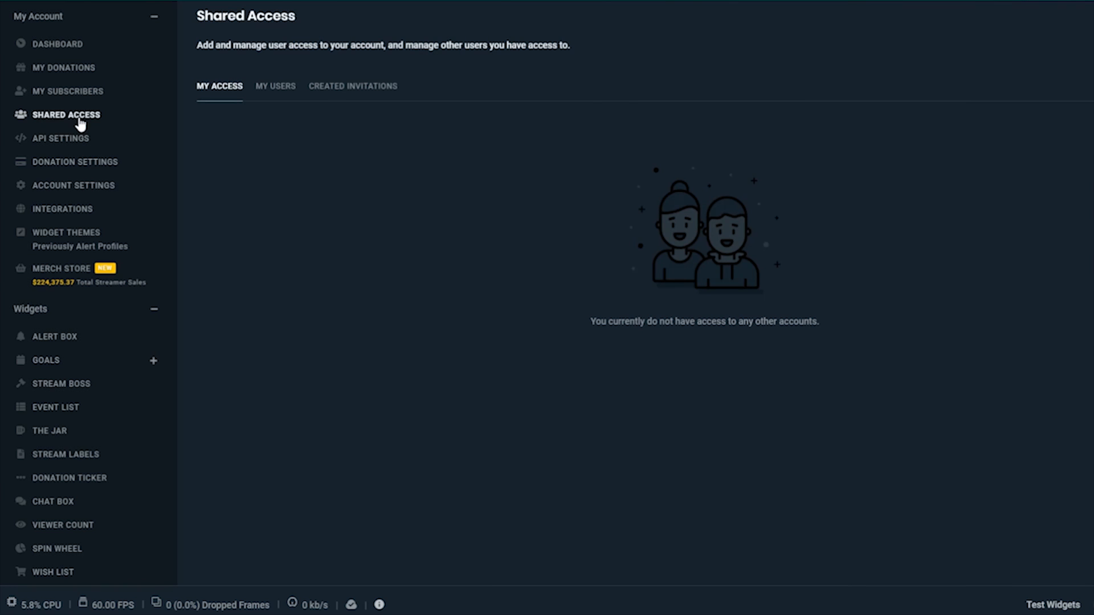
mouse_move(285, 109)
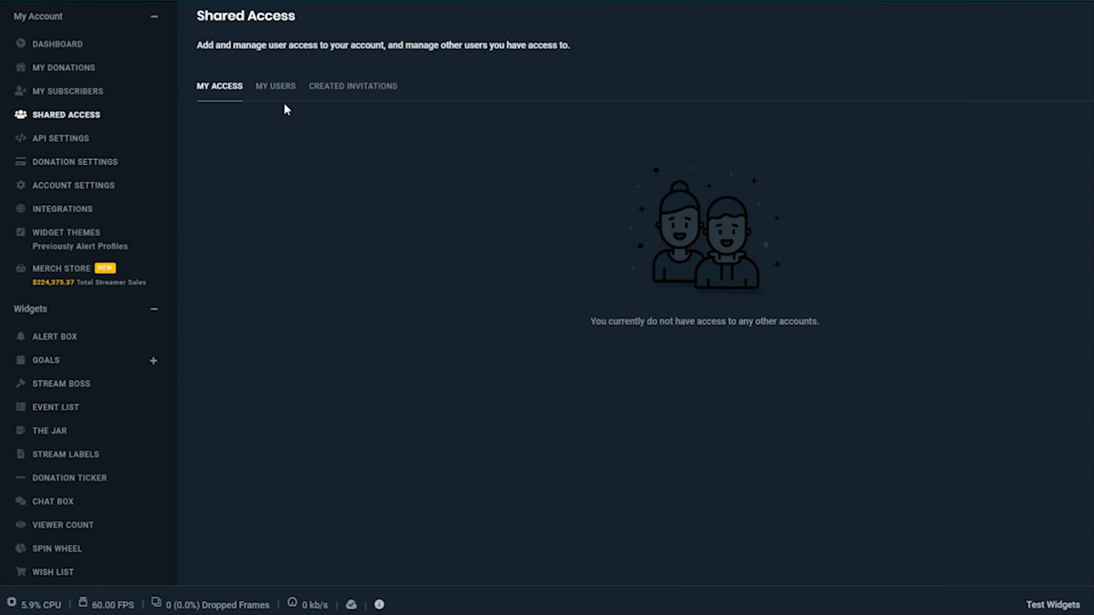
click(353, 86)
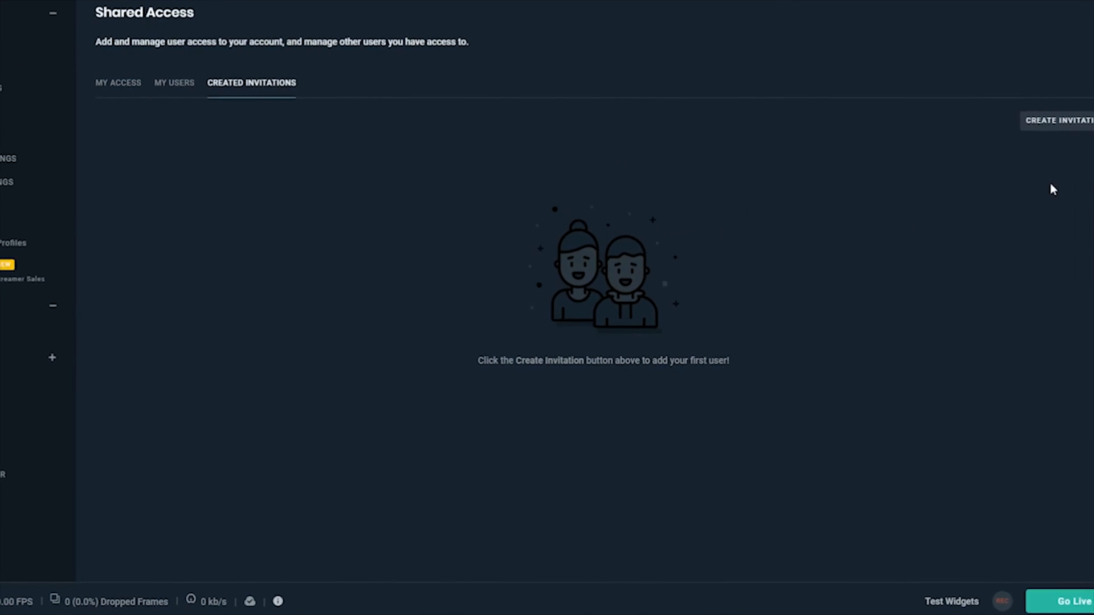
click(1058, 120)
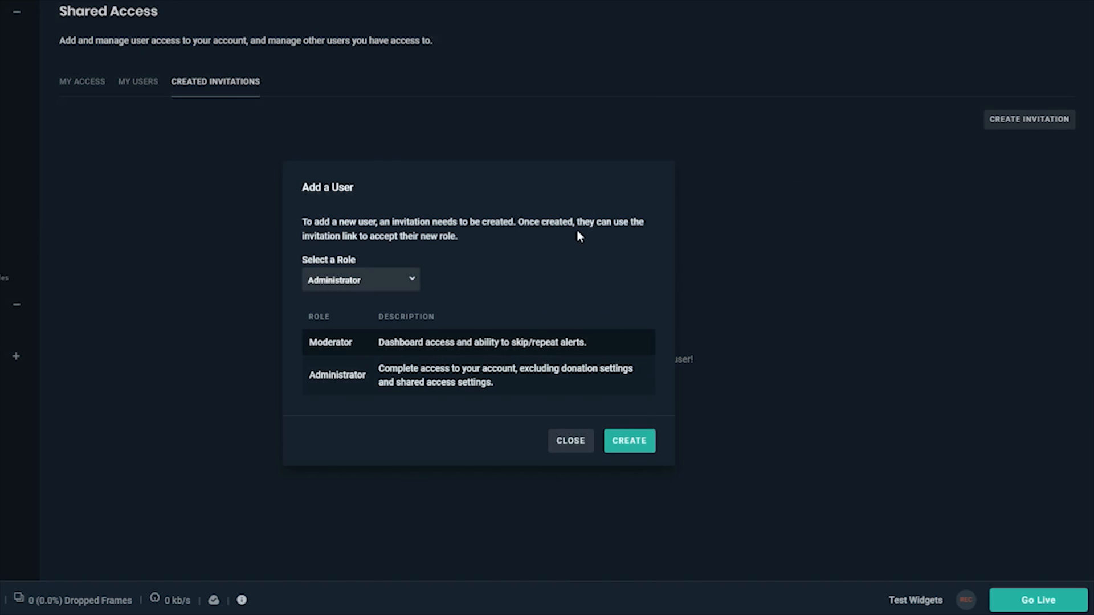
click(360, 280)
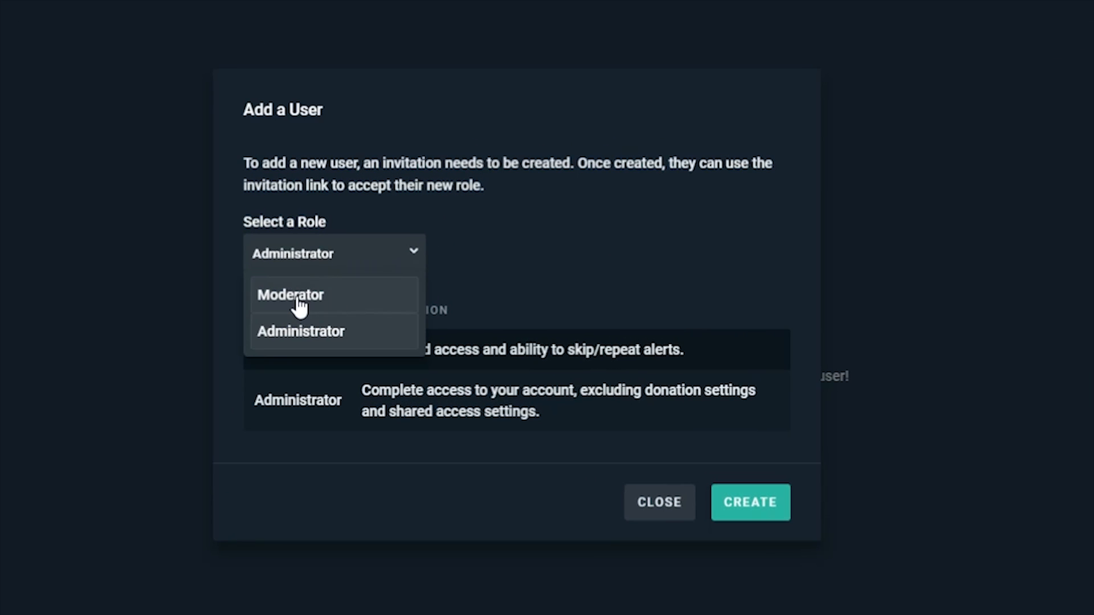
click(289, 294)
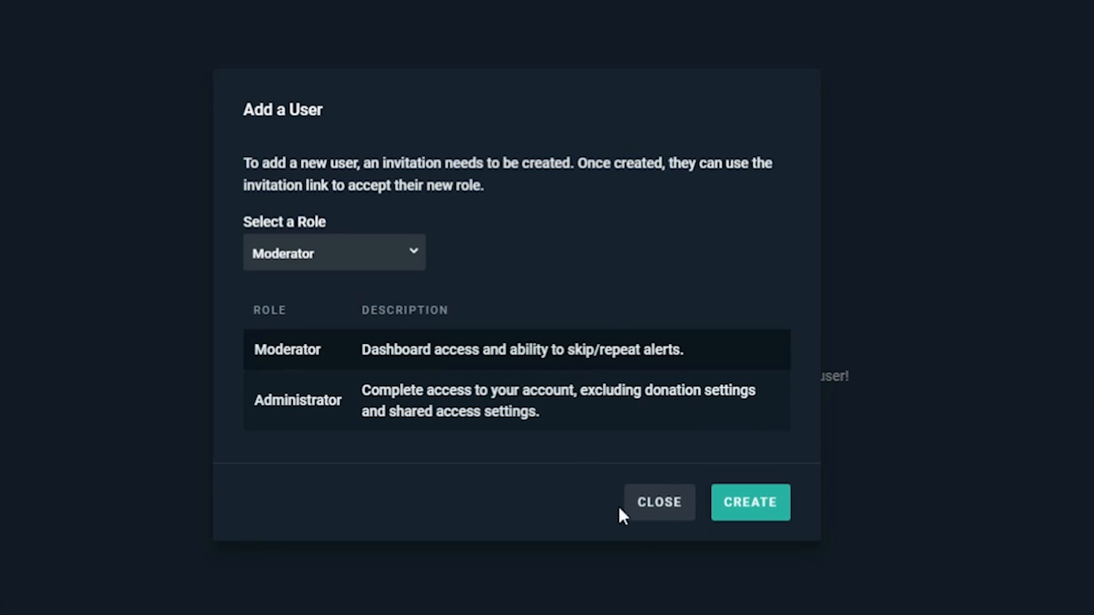
click(750, 502)
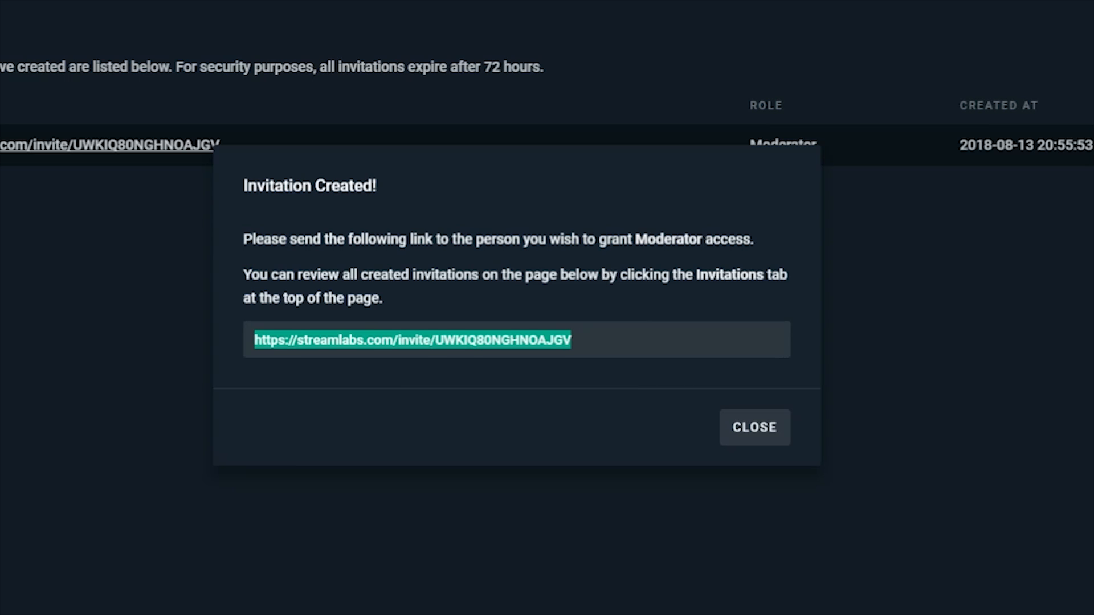
mouse_move(529, 603)
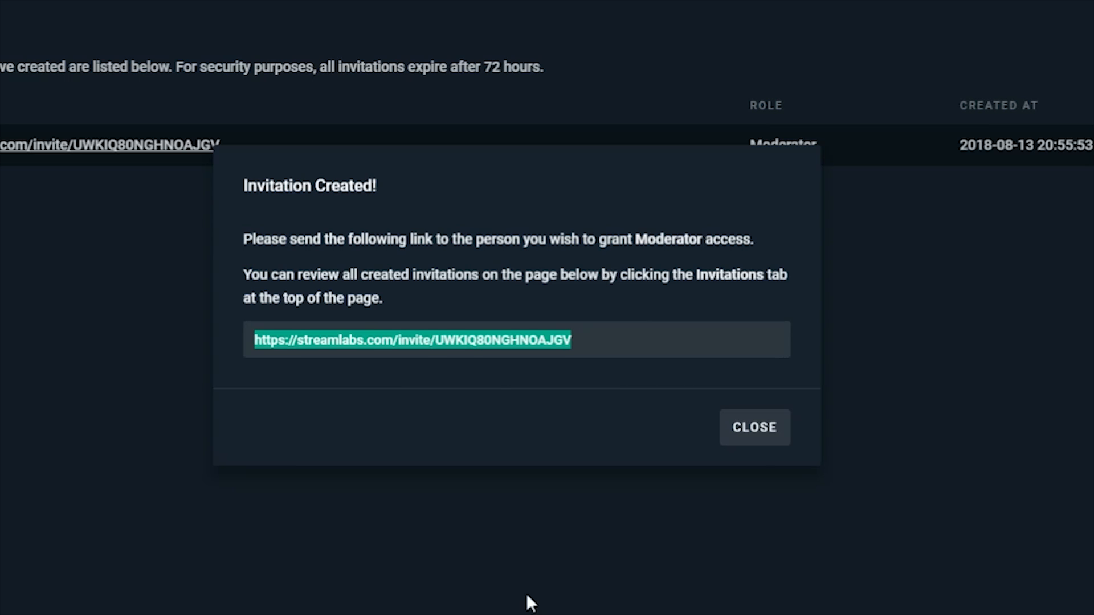
Dismiss the Invitation Created confirmation, leaving the Moderator invitation listed
click(754, 427)
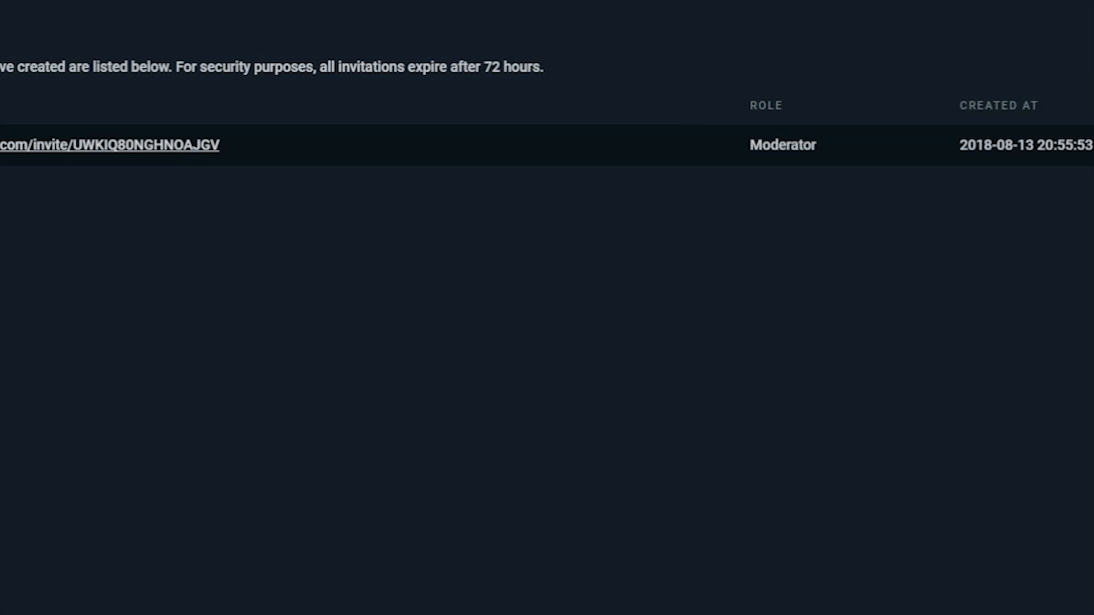